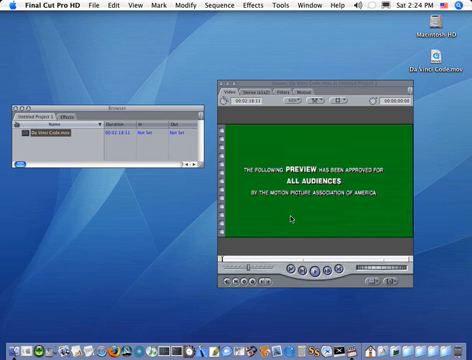
pyautogui.moveTo(288, 128)
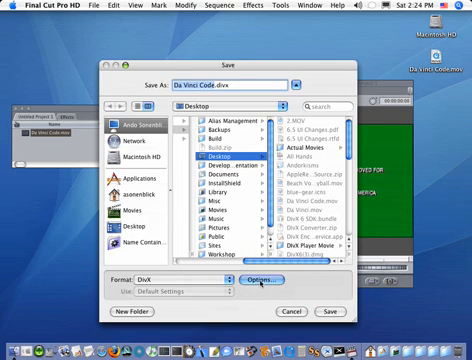
pyautogui.click(258, 284)
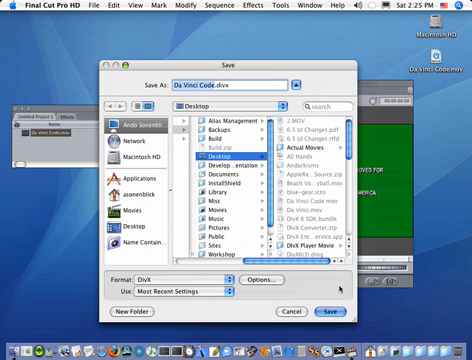
# Step: Save the export to write the DivX movie and dismiss the save window
pyautogui.click(336, 312)
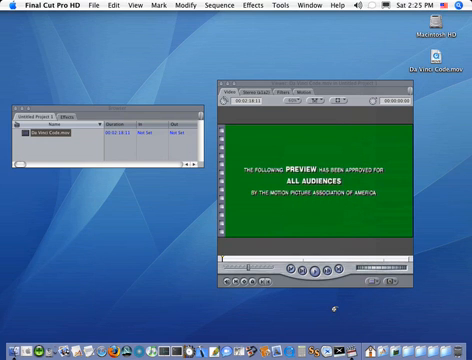